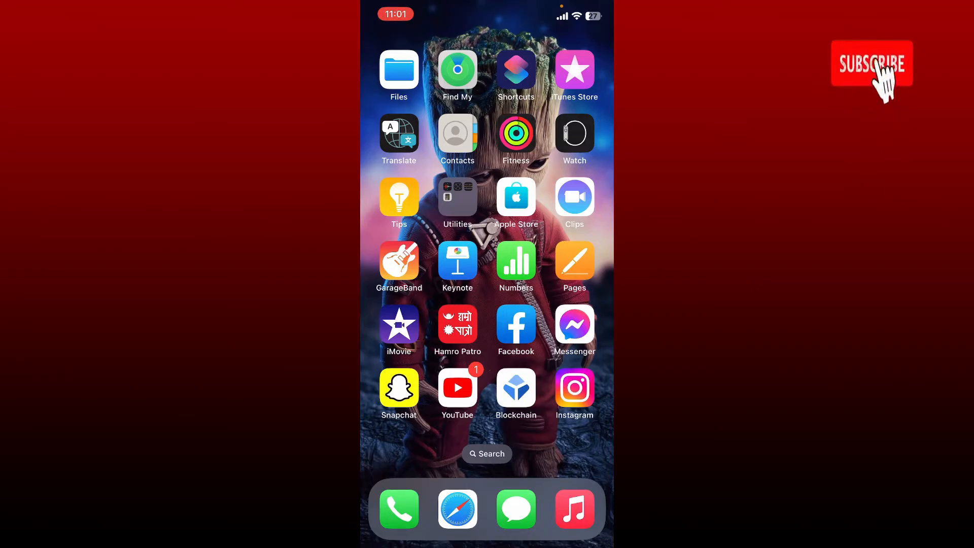
# Step: Launch the Ring app from the iPhone Home Screen and reach its side menu
pyautogui.click(873, 65)
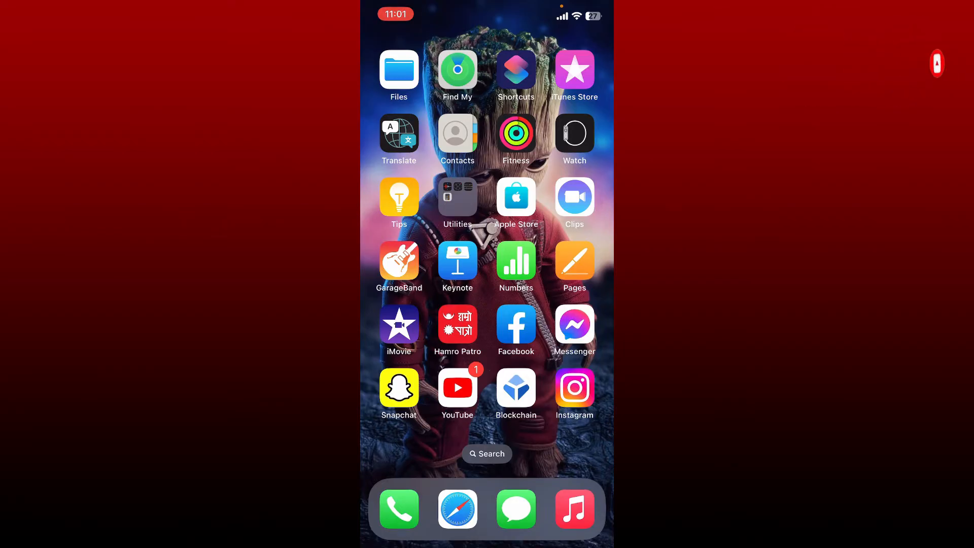
pyautogui.hscroll(-3)
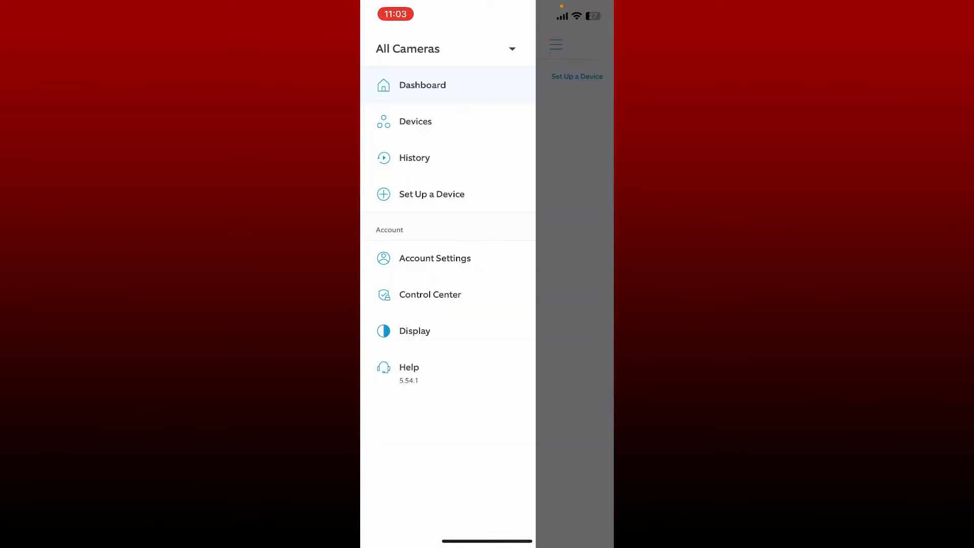
# Step: Go into Control Centre and scroll to the Privacy Information section with Manage Your Data
pyautogui.click(430, 294)
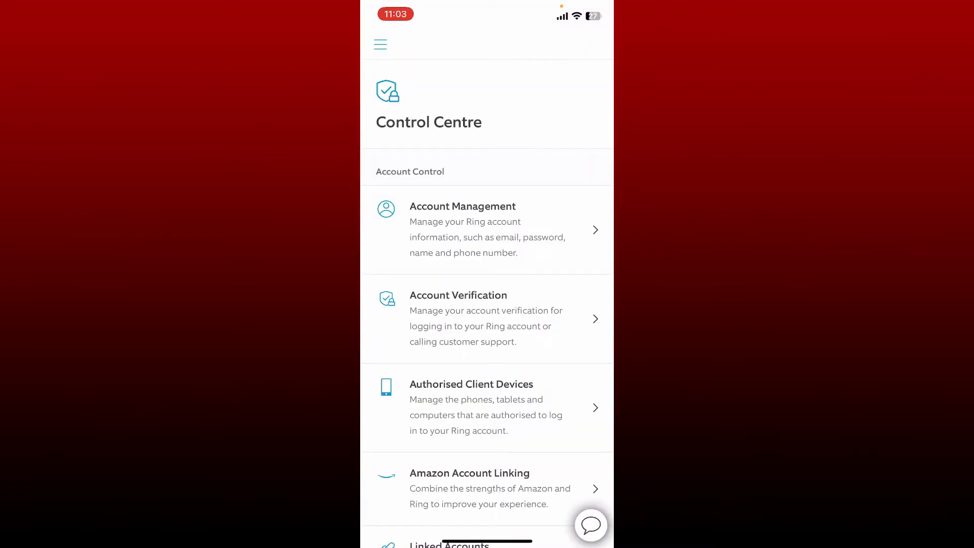
pyautogui.scroll(-3)
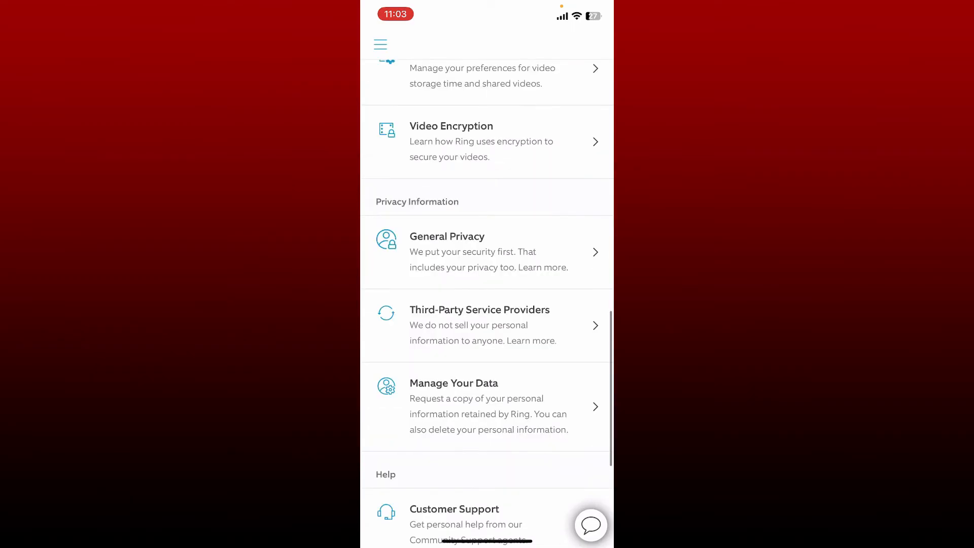
pyautogui.scroll(-3)
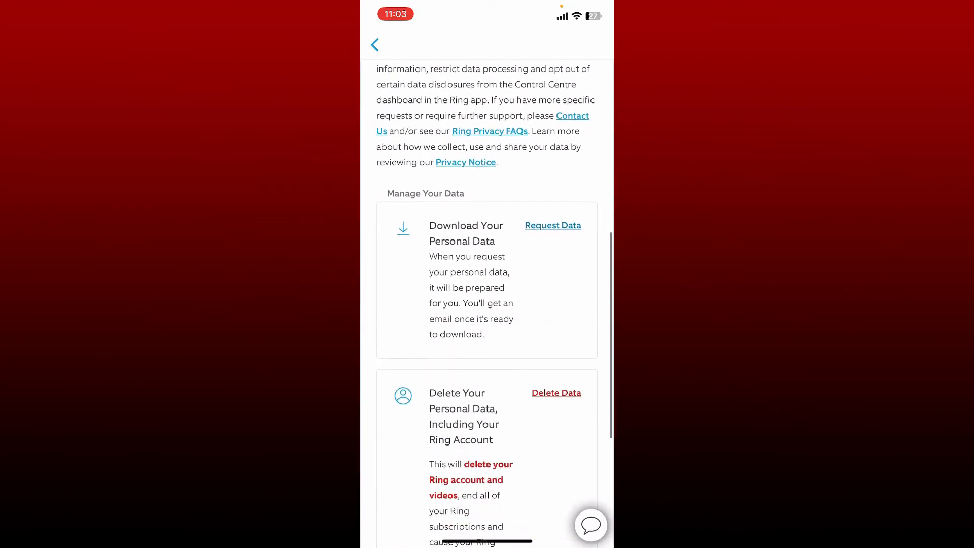
# Step: On Manage Your Data, choose Delete Data to request deleting personal data and the account
pyautogui.scroll(-3)
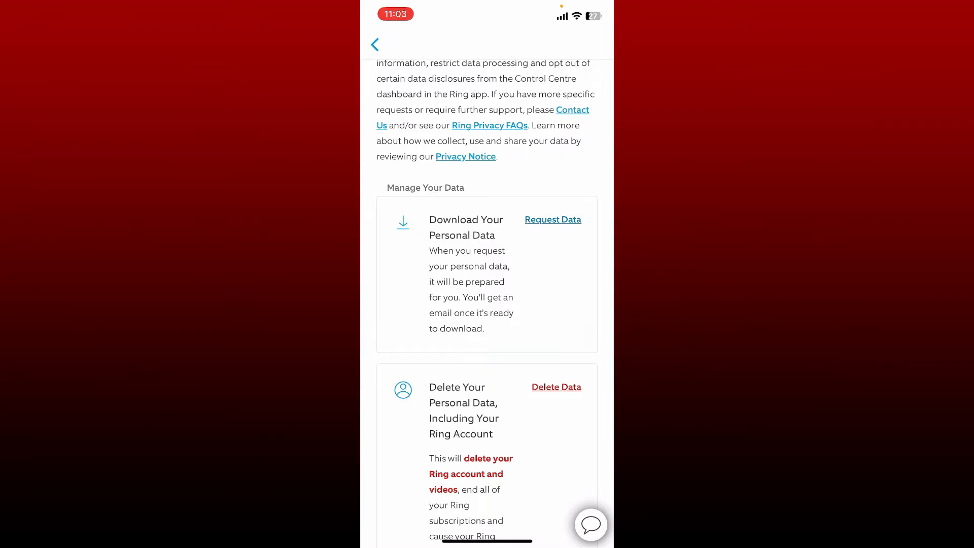
pyautogui.scroll(-3)
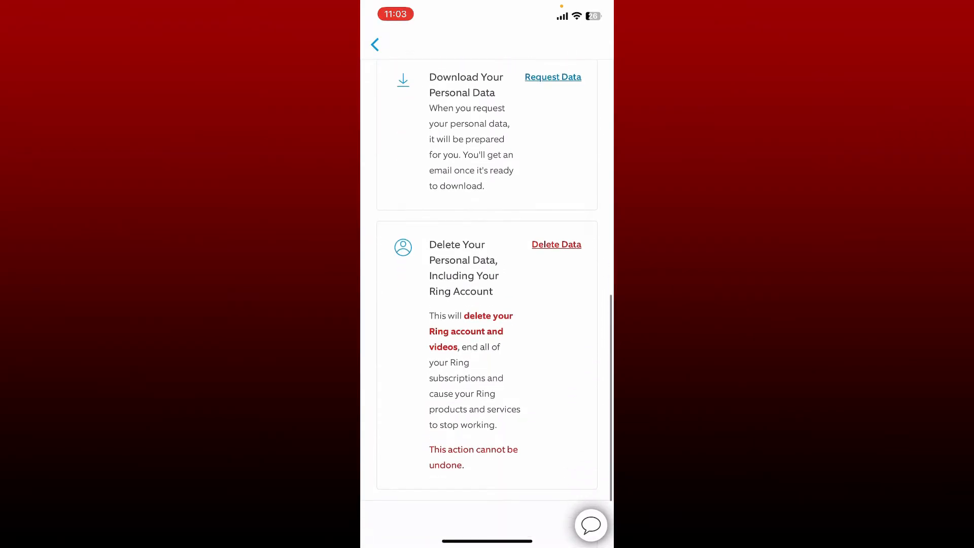
pyautogui.scroll(-3)
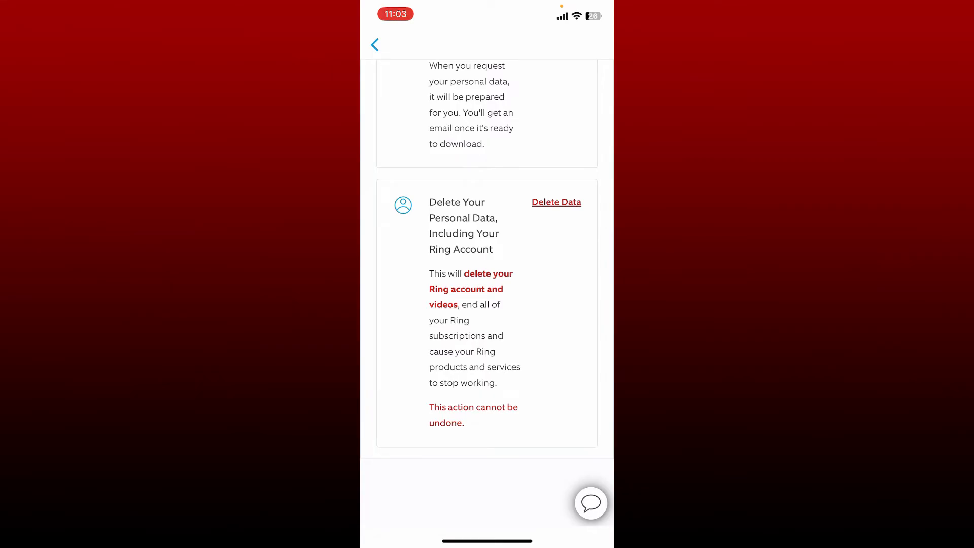
pyautogui.click(556, 202)
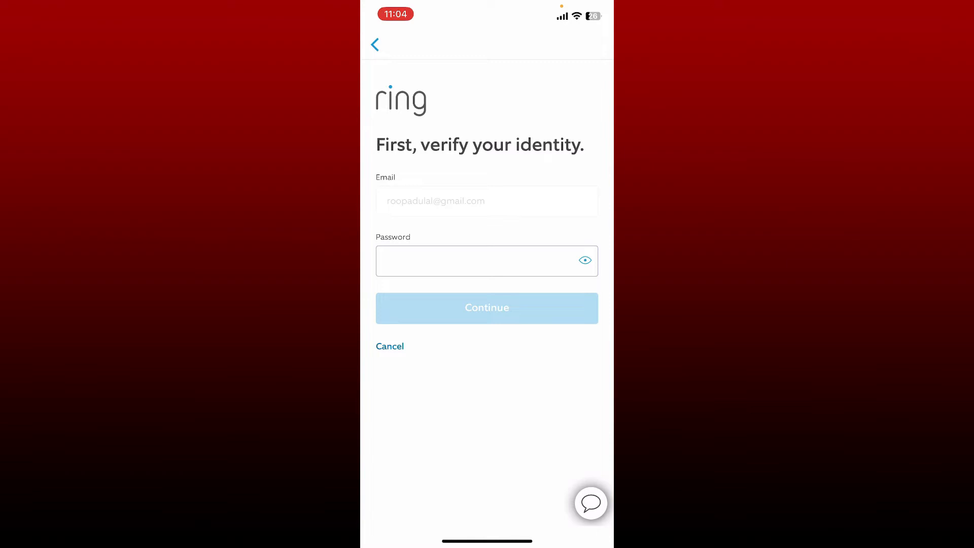
# Step: Enter the account password and continue so a verification code is texted to the phone
pyautogui.click(486, 260)
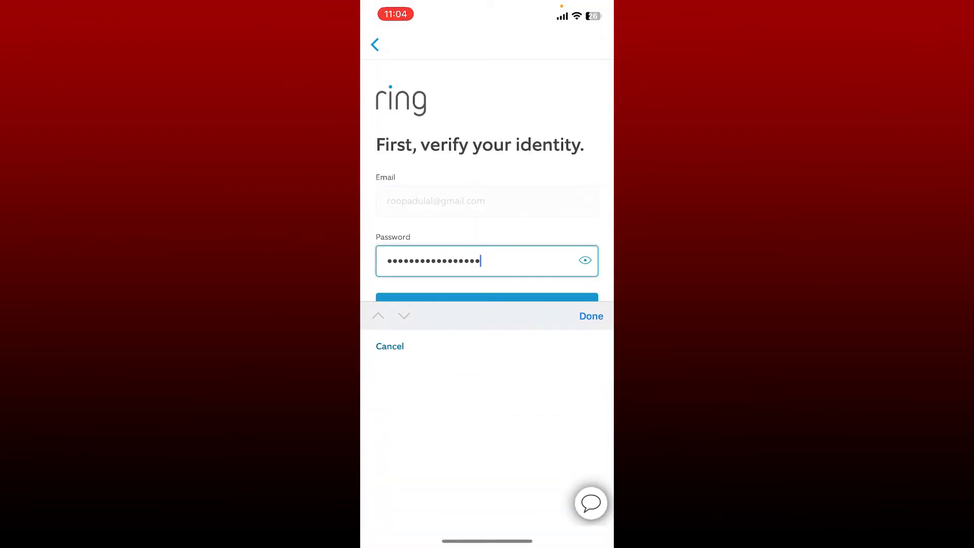
pyautogui.click(591, 317)
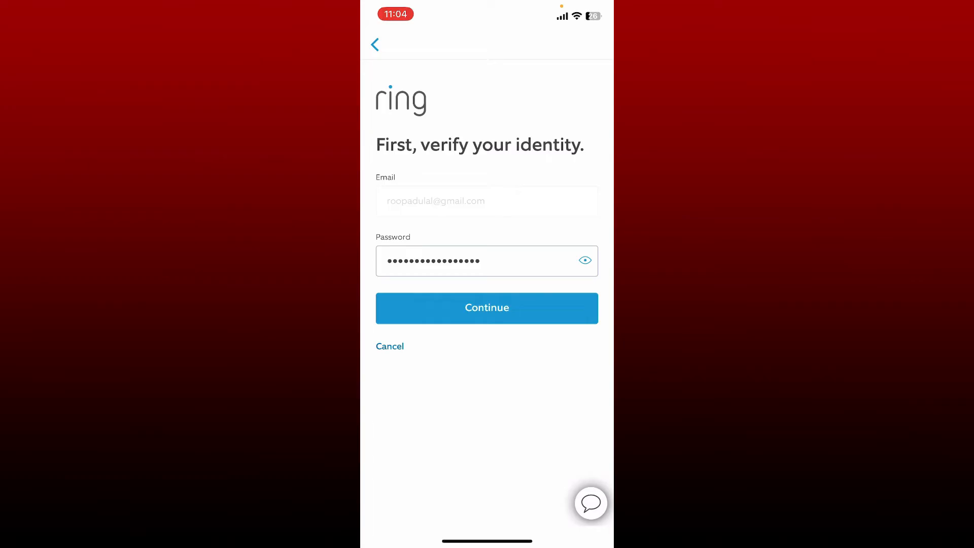
pyautogui.click(487, 309)
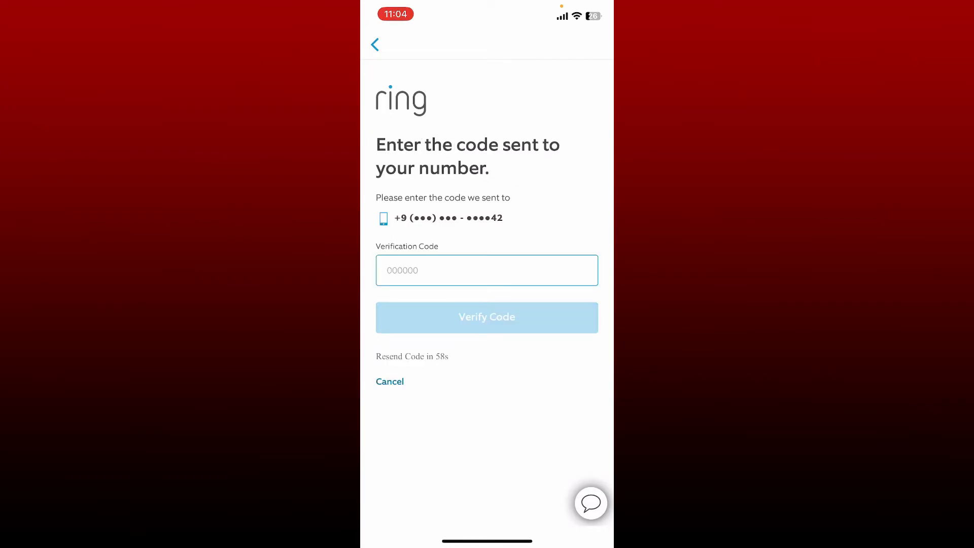
# Step: Enter the SMS verification code and verify it to reach the final deletion warning
pyautogui.click(487, 270)
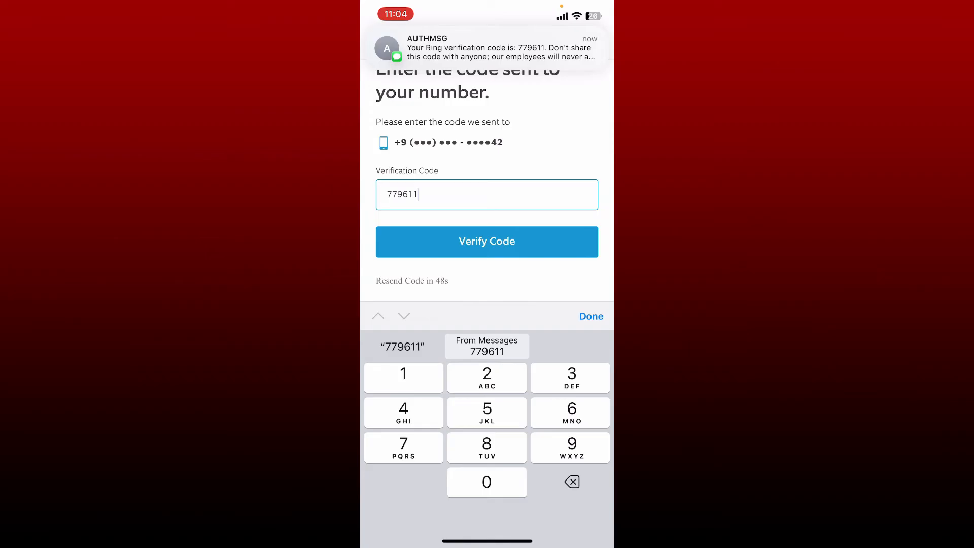
pyautogui.click(487, 241)
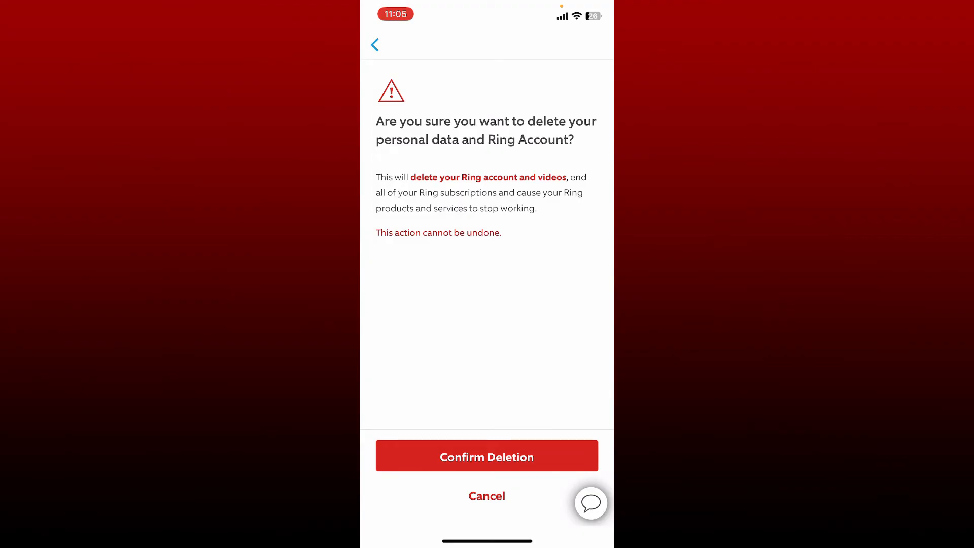
# Step: Confirm Deletion so the request shows as Pending on Manage Your Data
pyautogui.click(487, 456)
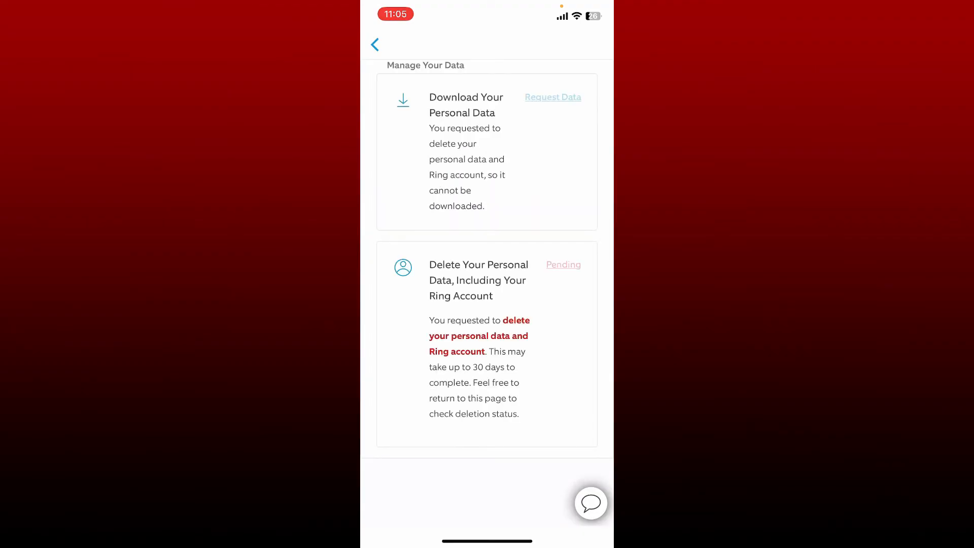